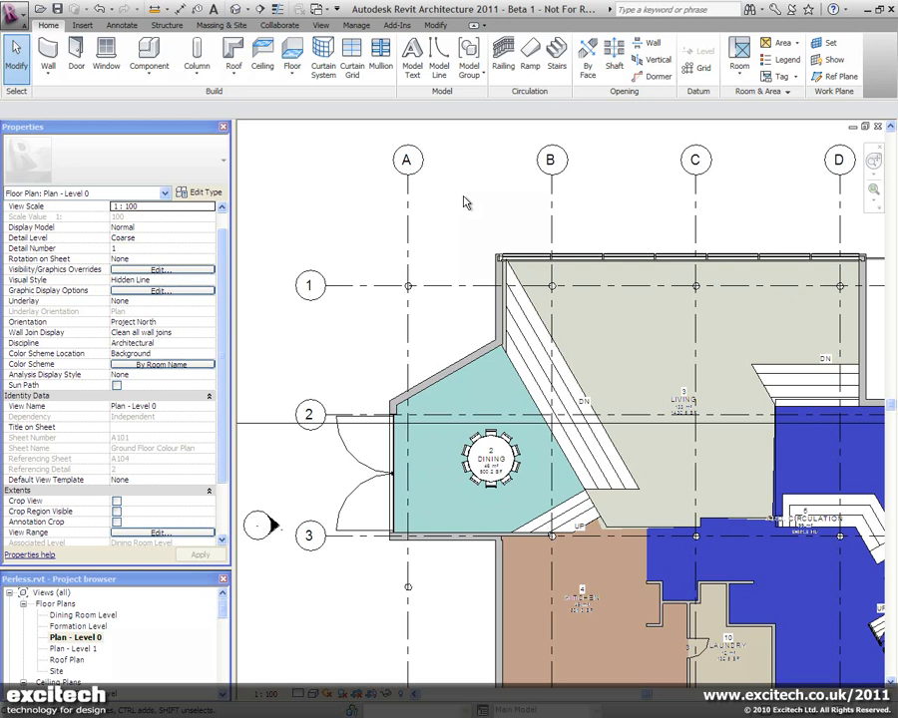
{"action": "mouse_move", "coordinate": [459, 203]}
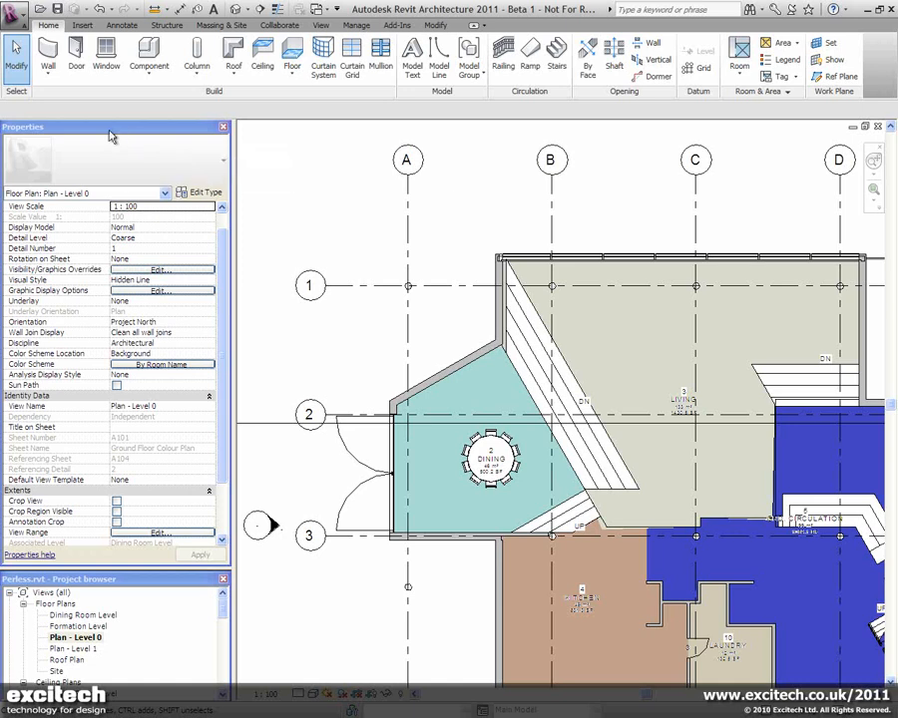
{"action": "mouse_move", "coordinate": [63, 529]}
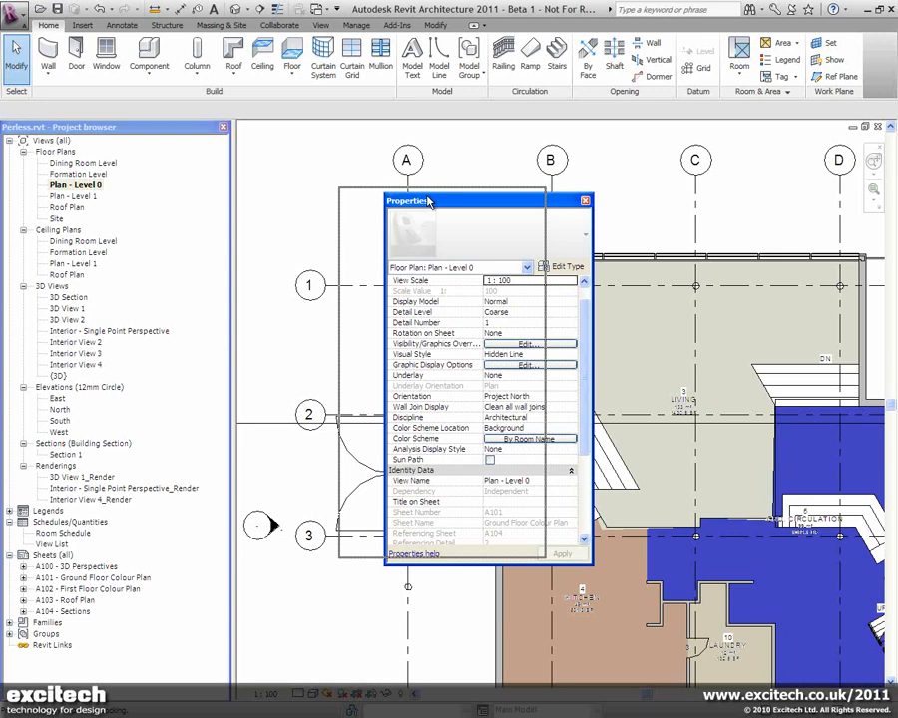
Step: Dock the Properties palette and scroll through the zinc-clad facade wall's constraints and type list
{"action": "left_click_drag", "start_coordinate": [429, 199], "coordinate": [369, 168]}
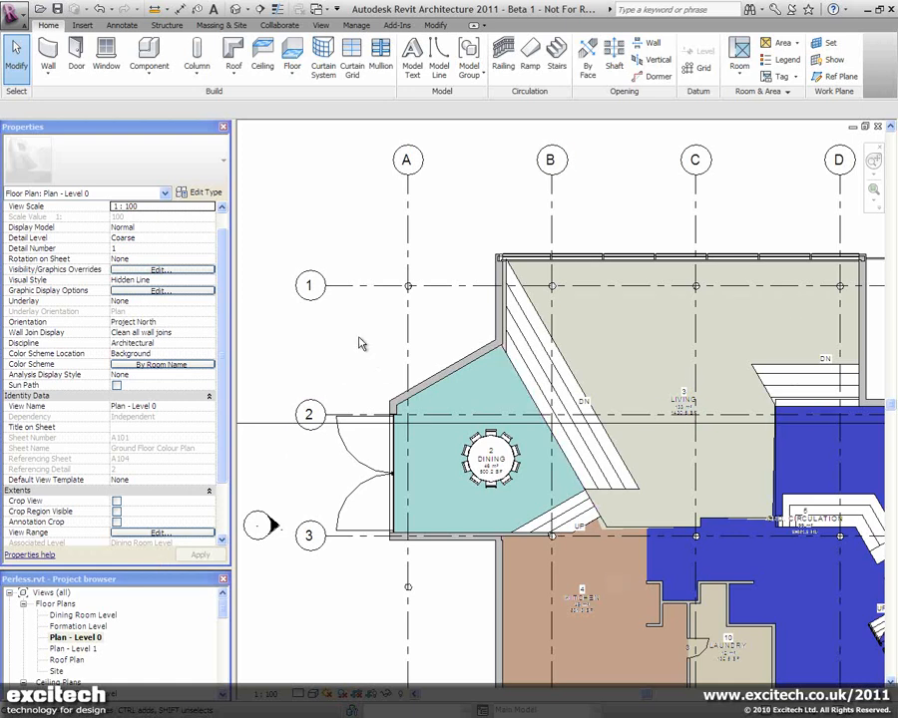
{"action": "mouse_move", "coordinate": [221, 463]}
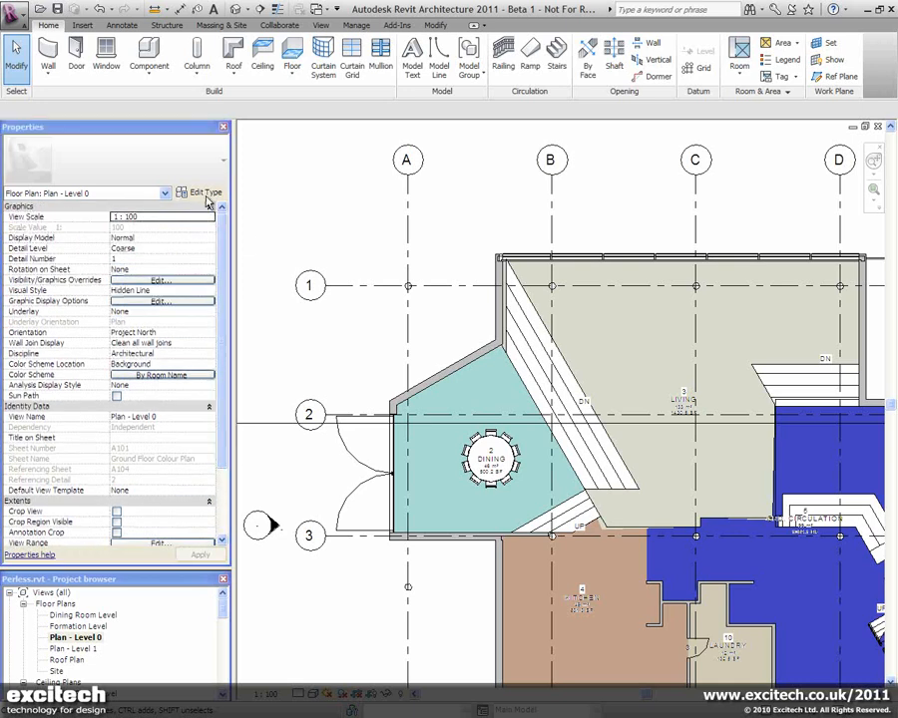
{"action": "mouse_move", "coordinate": [204, 191]}
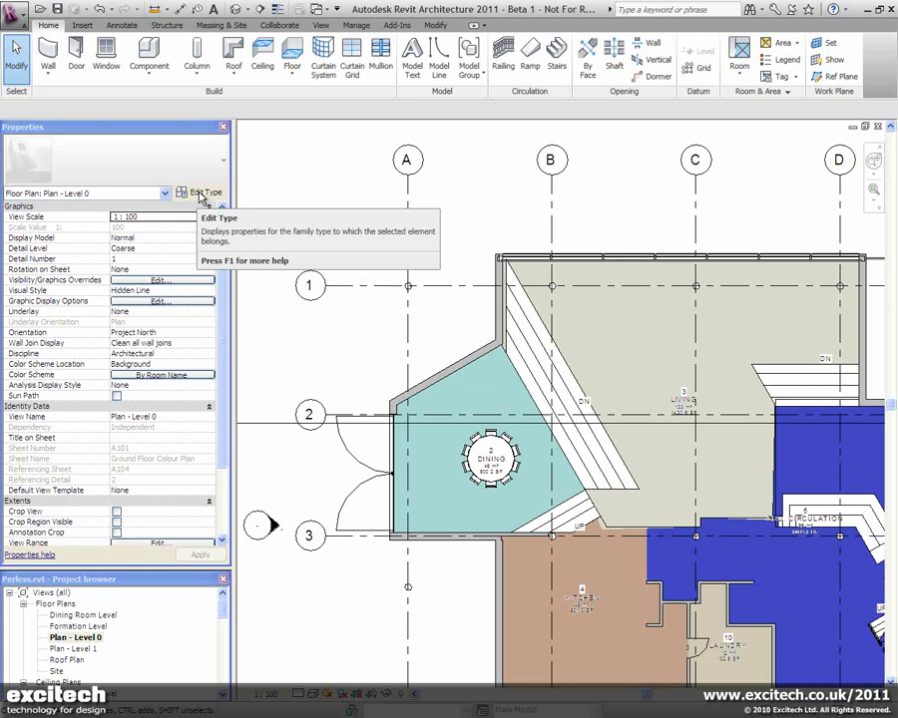
{"action": "mouse_move", "coordinate": [339, 363]}
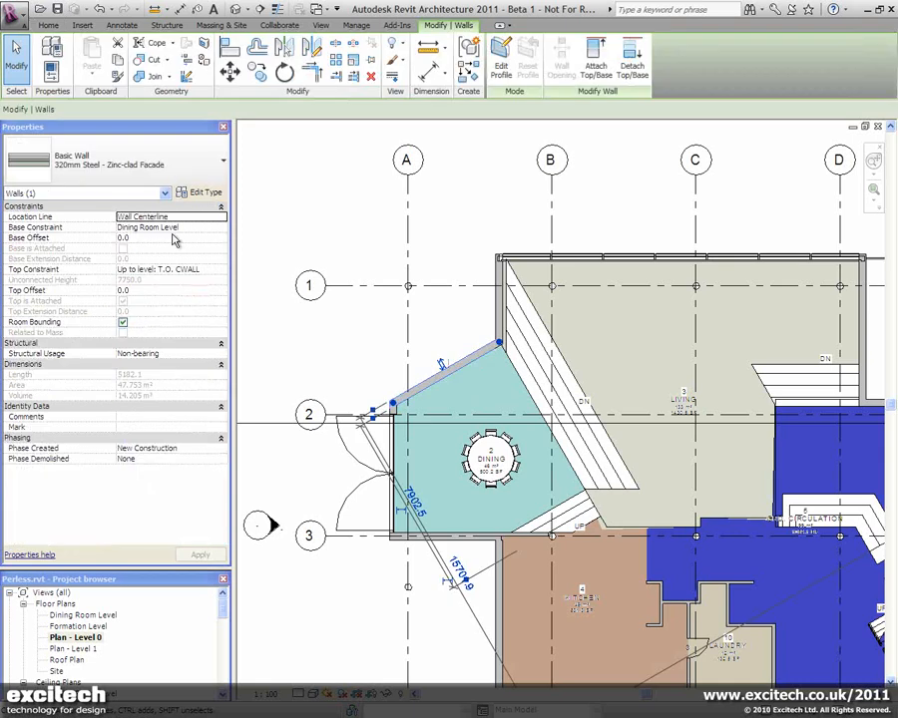
{"action": "mouse_move", "coordinate": [180, 231]}
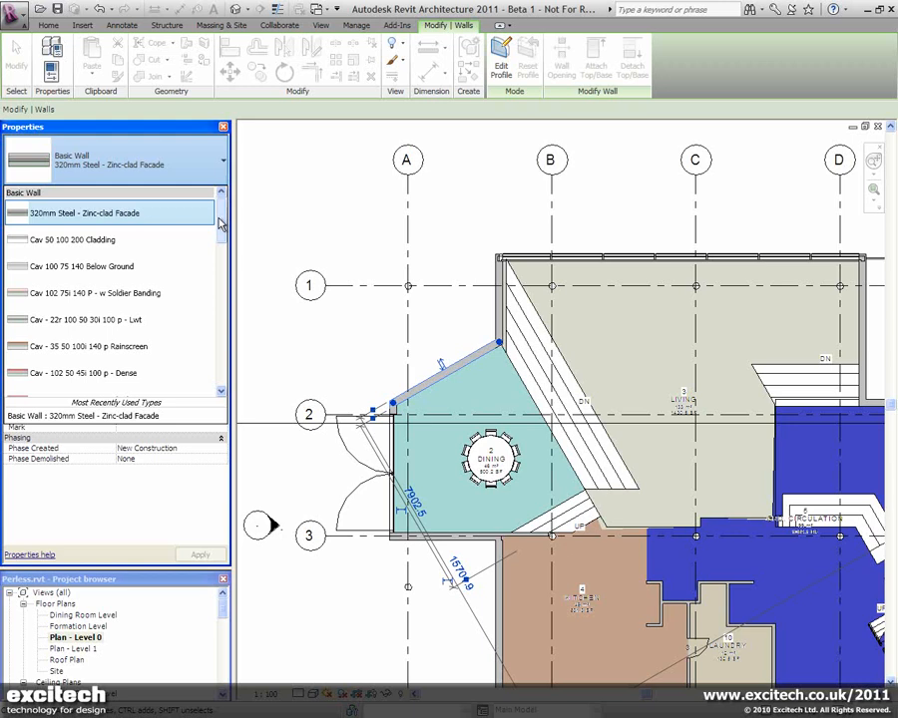
{"action": "scroll", "scroll_direction": "down", "scroll_amount": 3}
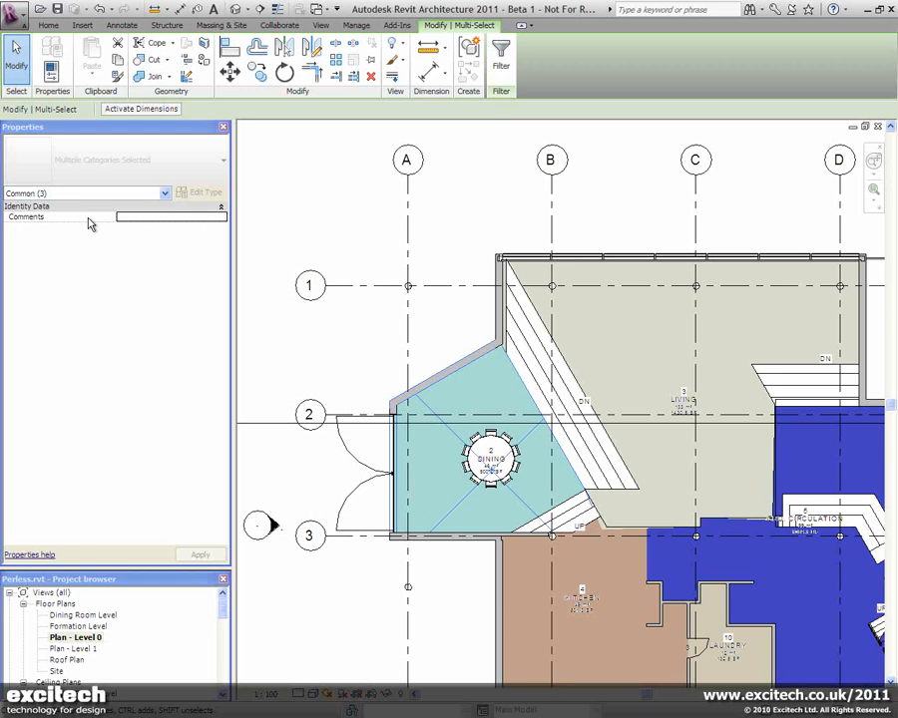
{"action": "mouse_move", "coordinate": [95, 191]}
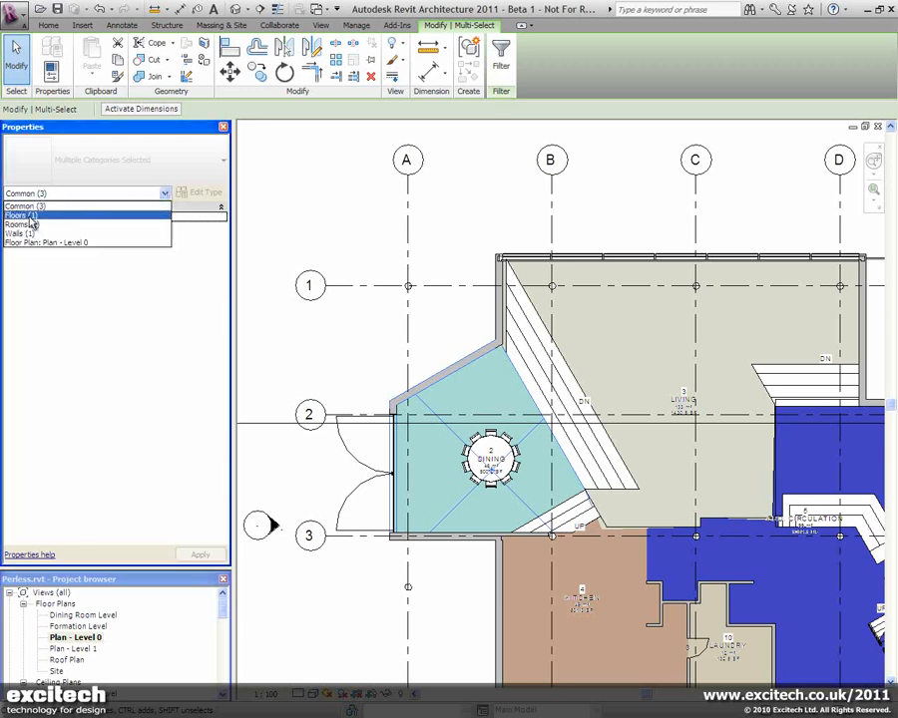
Step: Filter the wall/floor/room multi-selection to show only the floor's parameters
{"action": "left_click", "coordinate": [30, 215]}
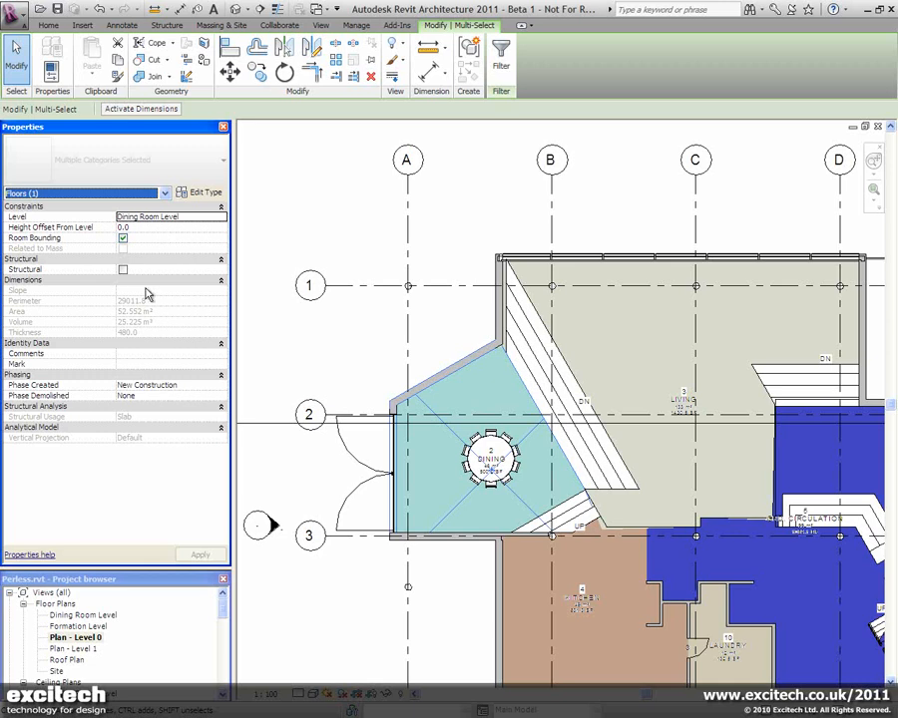
{"action": "mouse_move", "coordinate": [164, 212]}
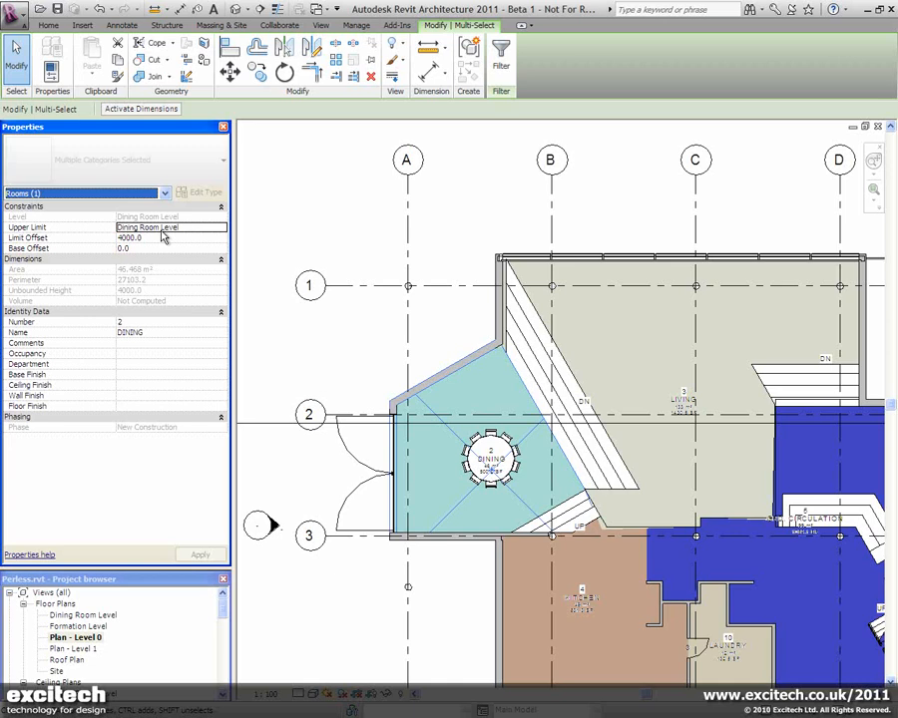
{"action": "mouse_move", "coordinate": [184, 240]}
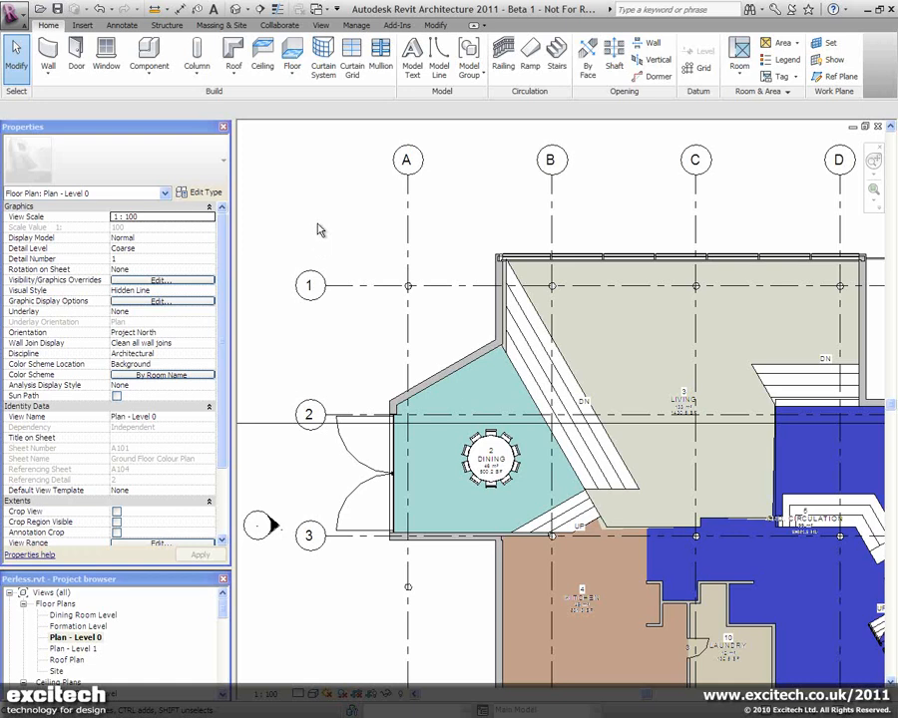
{"action": "mouse_move", "coordinate": [308, 220]}
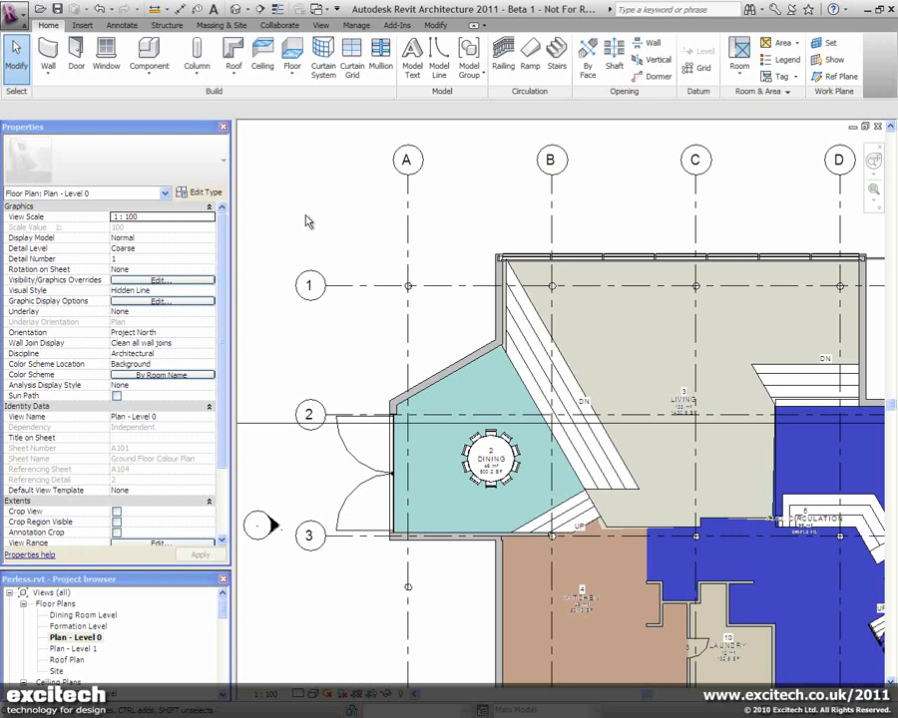